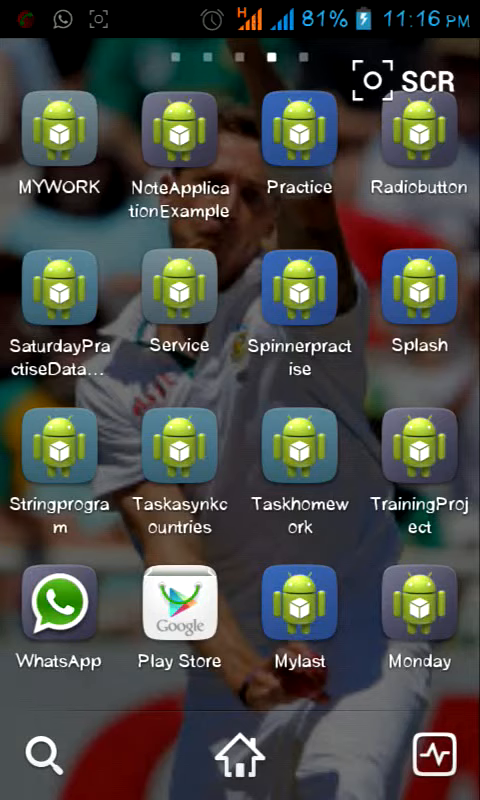
# Step: Open Mylast and view each of its three platform option screens
pyautogui.click(298, 610)
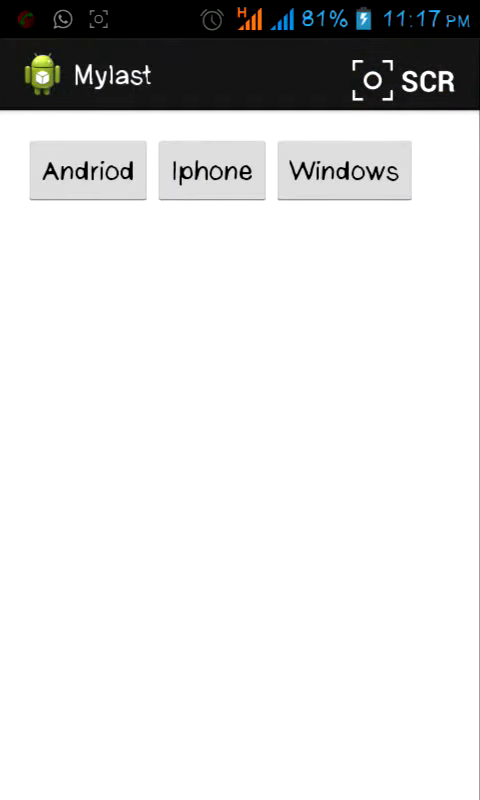
pyautogui.click(87, 170)
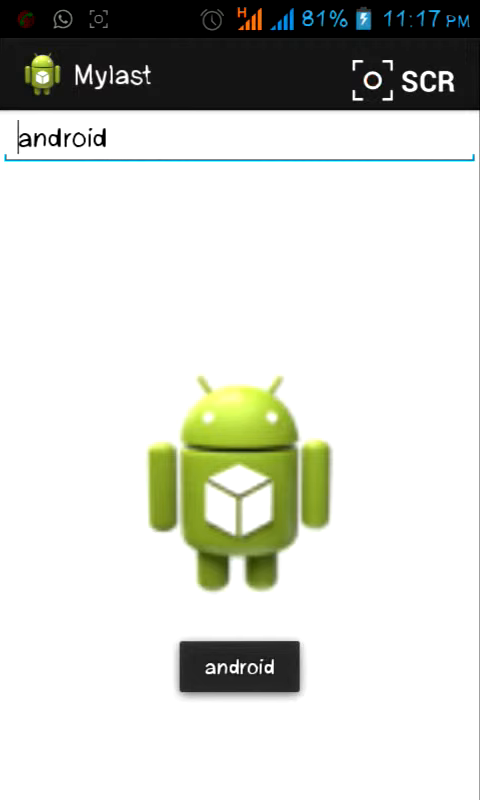
pyautogui.click(233, 667)
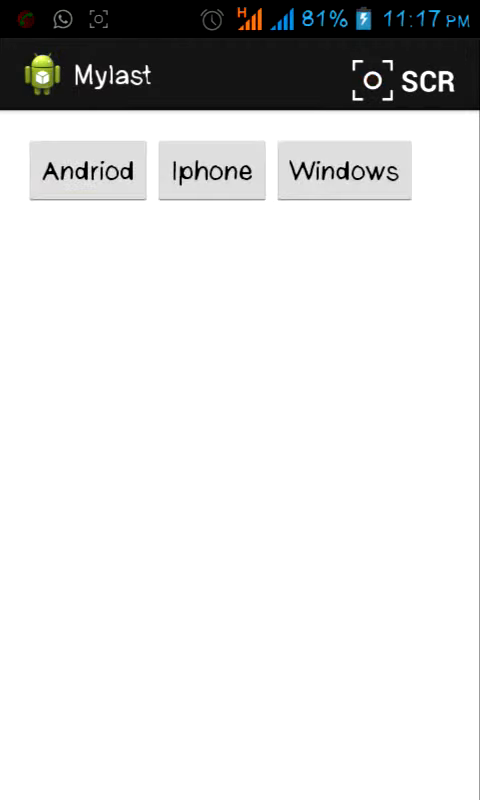
pyautogui.click(211, 170)
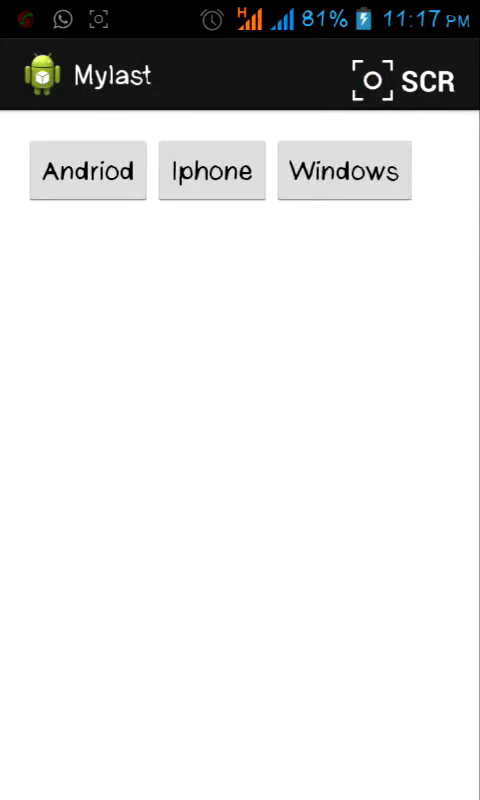
pyautogui.click(344, 170)
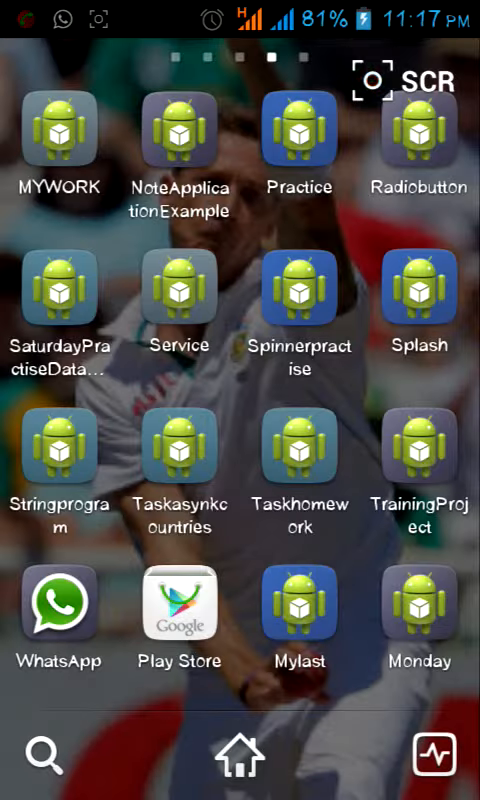
# Step: Launch Monday and enter the word jdmmmjmm into its text field
pyautogui.click(419, 620)
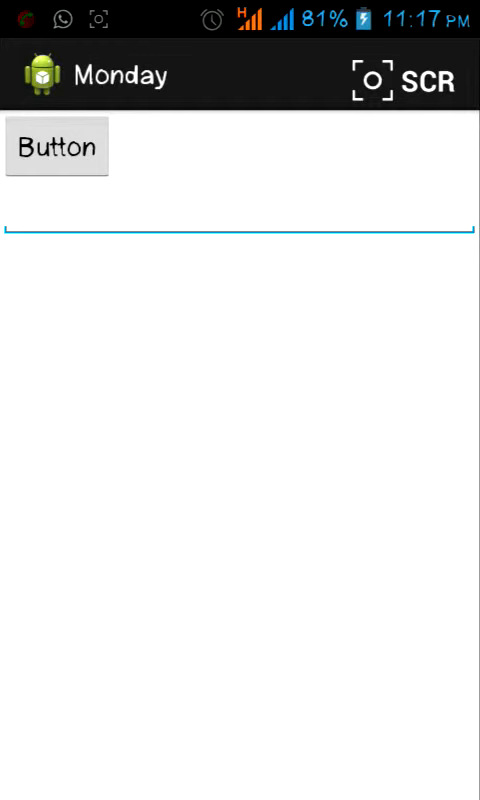
pyautogui.click(240, 235)
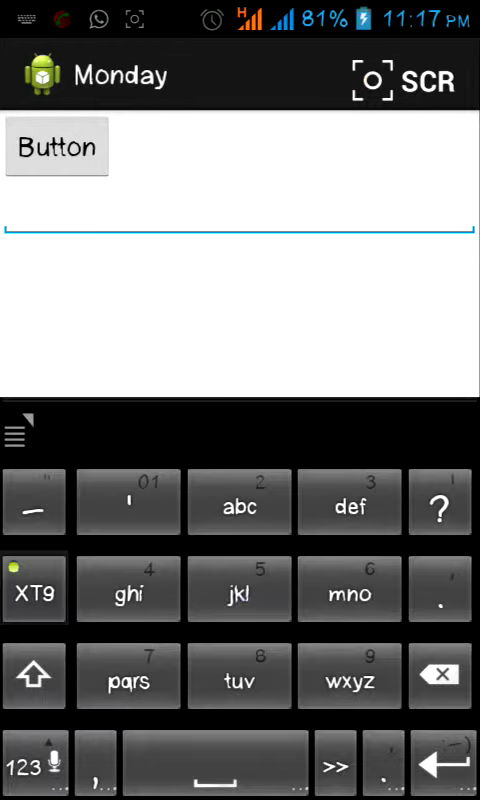
pyautogui.write('jmmjmjm')
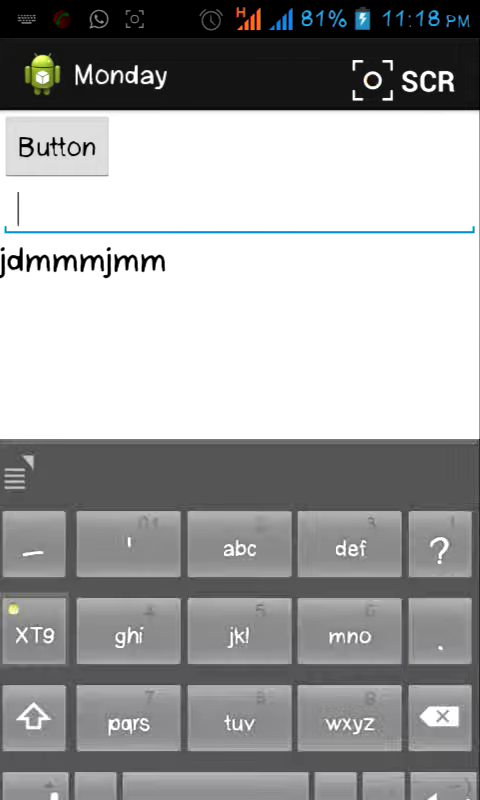
# Step: Display PW WWW below Monday's field, dismiss the paste popup, and head home
pyautogui.click(56, 146)
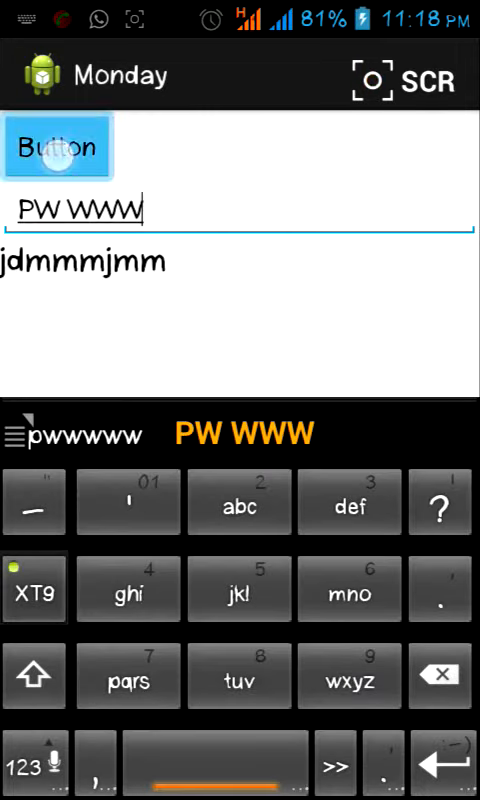
pyautogui.click(57, 147)
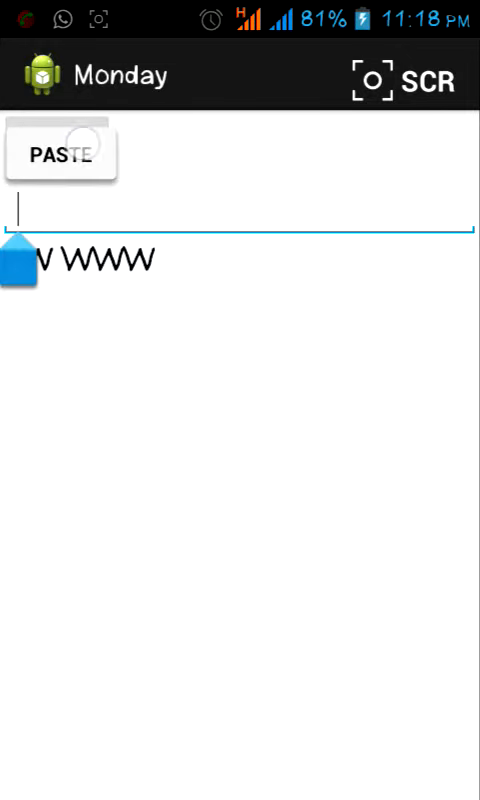
pyautogui.click(57, 155)
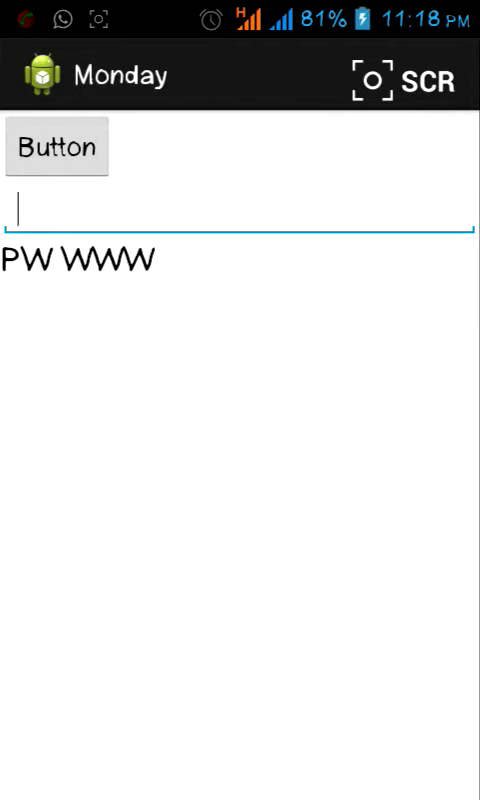
pyautogui.click(240, 210)
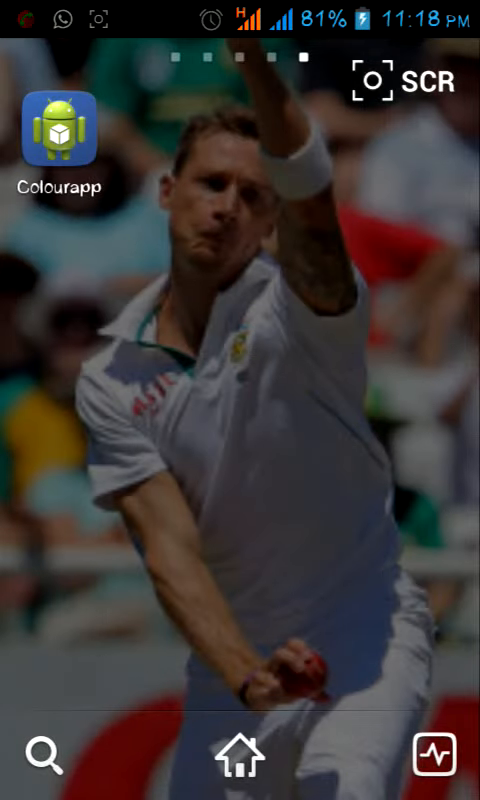
# Step: Launch Colourapp, switch the background red, blue, then green, and exit to the app grid
pyautogui.click(61, 135)
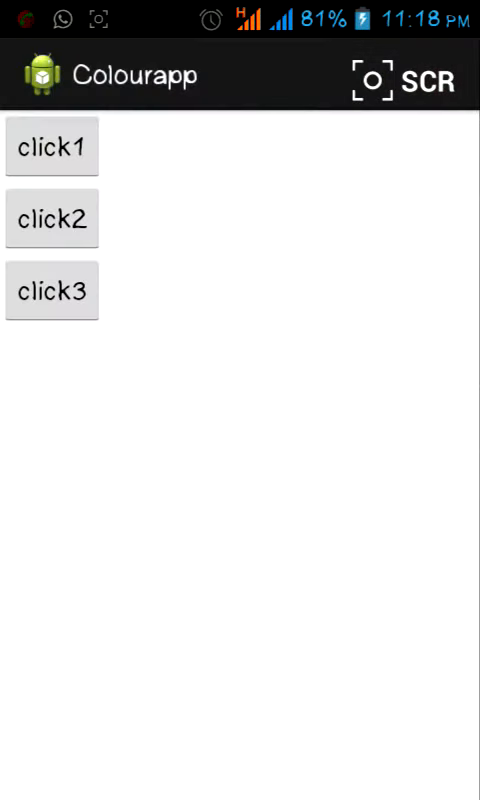
pyautogui.click(52, 146)
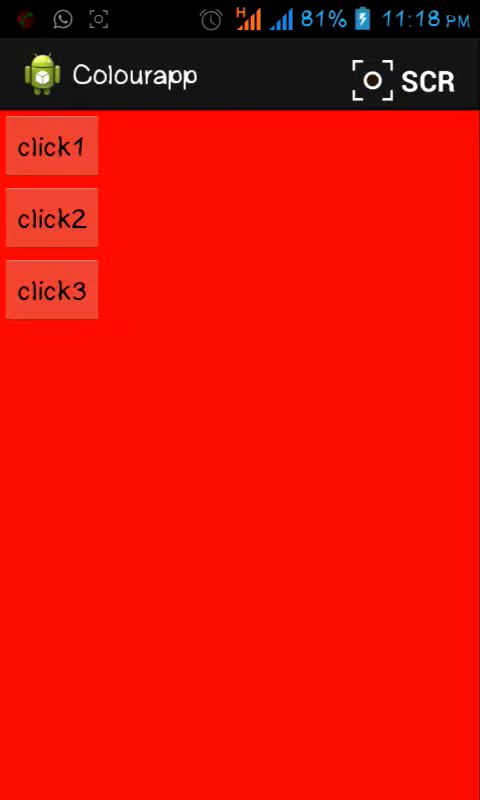
pyautogui.click(51, 290)
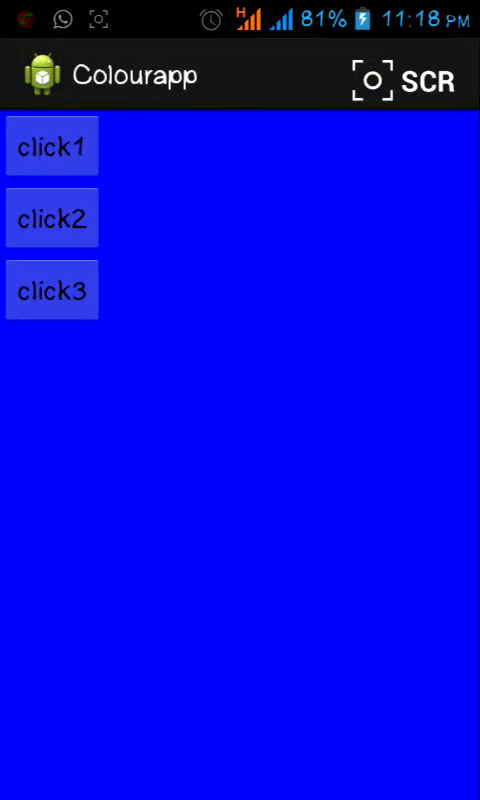
pyautogui.click(51, 218)
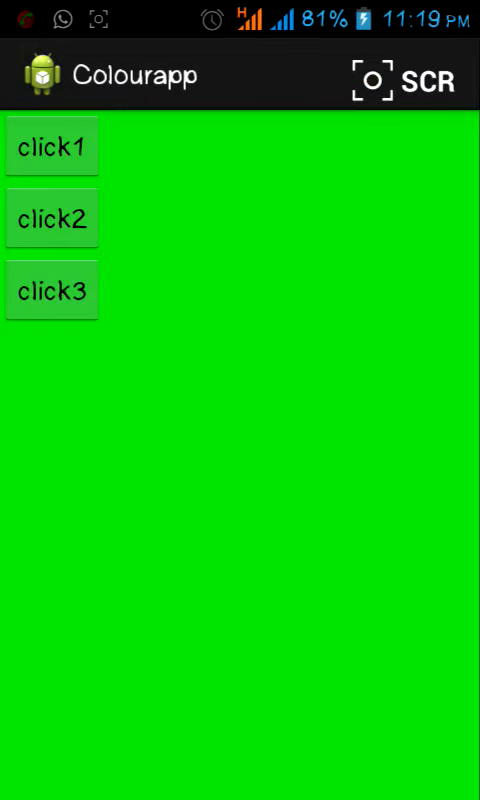
pyautogui.click(371, 78)
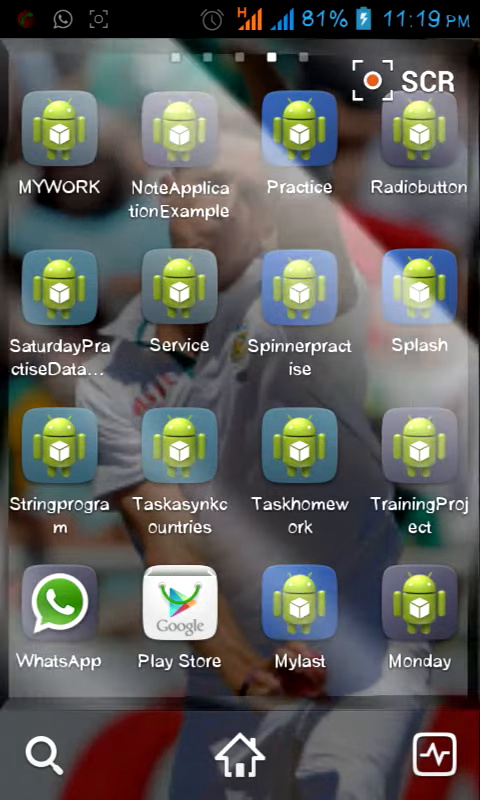
# Step: Swipe left through the launcher pages to AIDE and launch it
pyautogui.hscroll(-3)
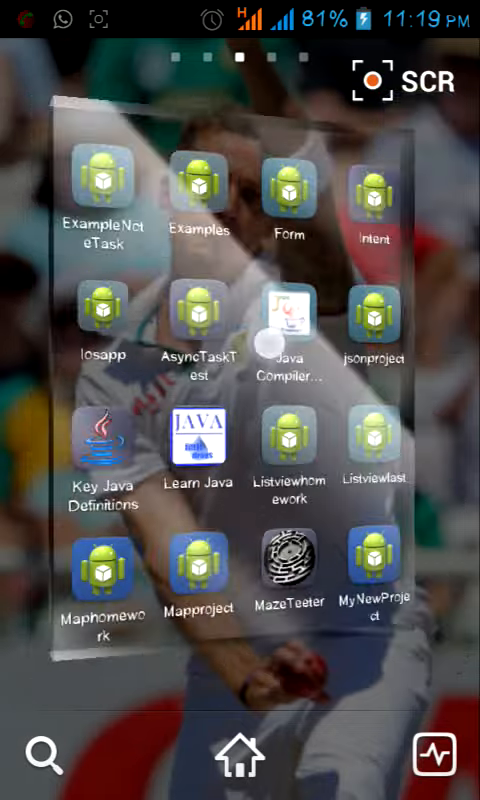
pyautogui.hscroll(-3)
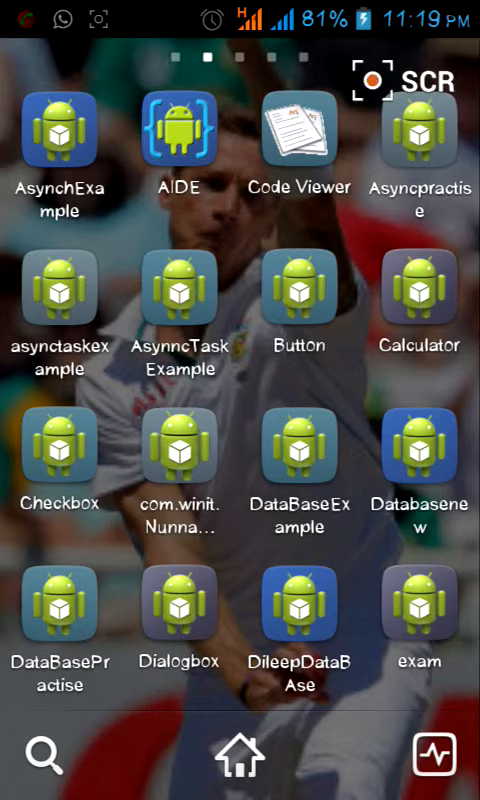
pyautogui.click(178, 130)
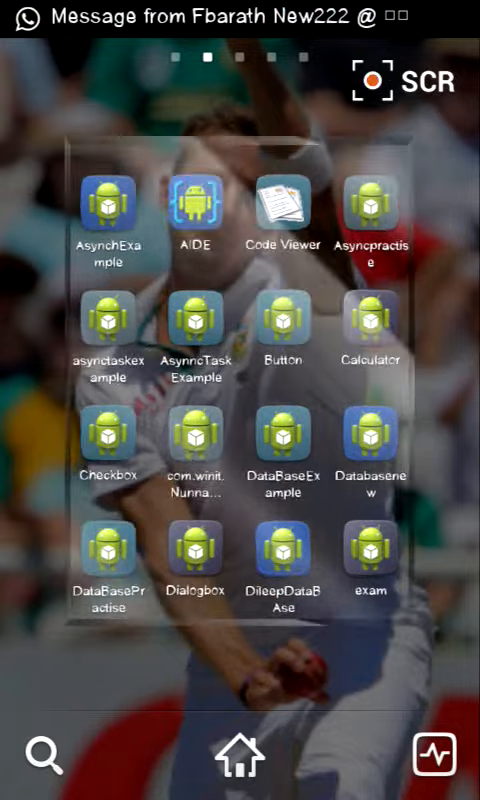
pyautogui.click(194, 207)
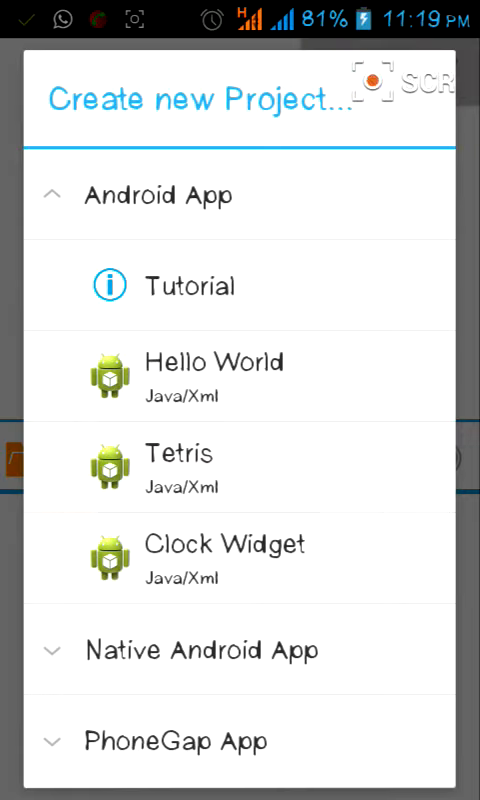
# Step: Scroll down the Android App template list in the Create new Project dialog
pyautogui.scroll(-3)
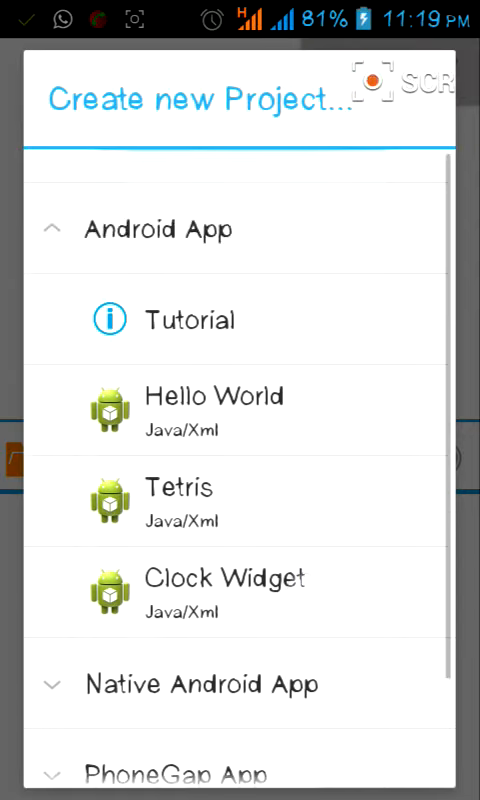